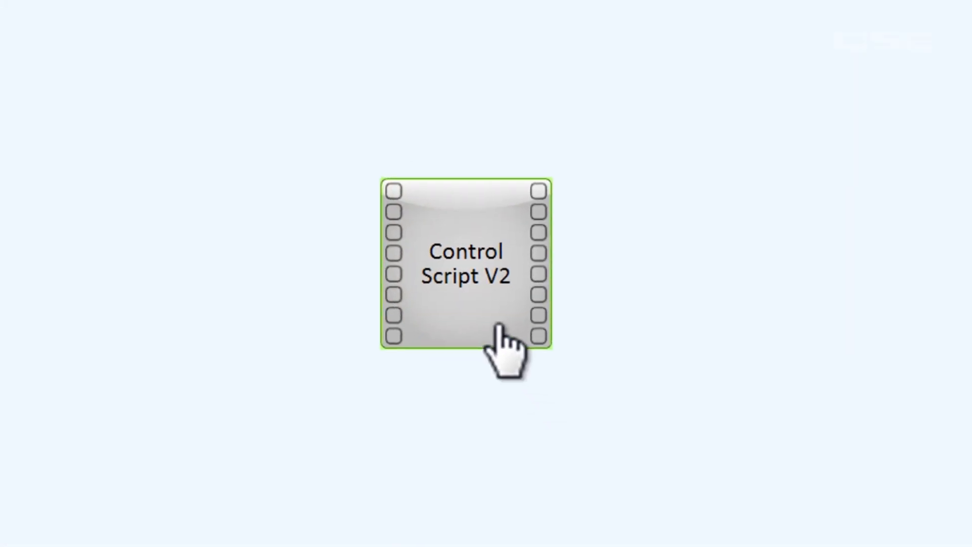
# Step: Enter print("Hello World") in the Control Script V2 editor and begin a second line x=1
pyautogui.doubleClick(462, 263)
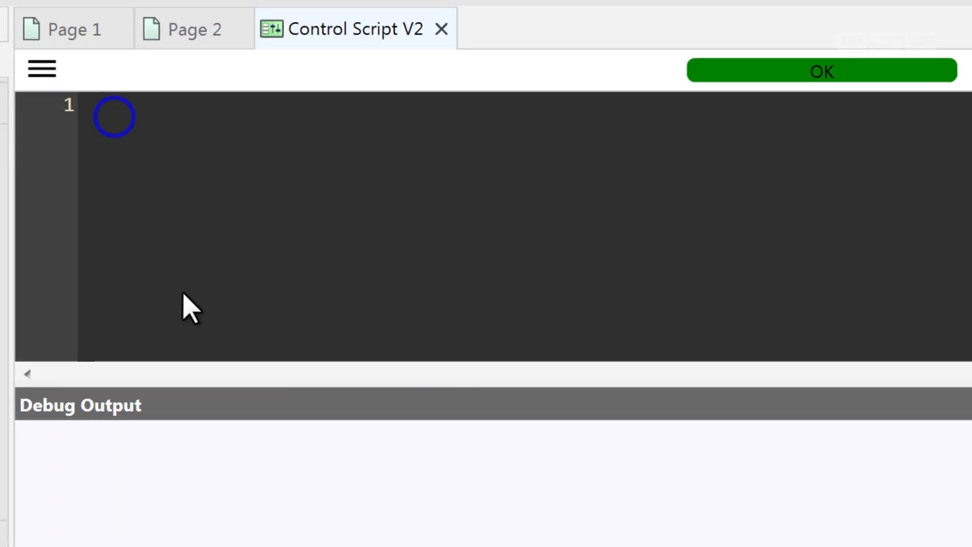
pyautogui.write('print')
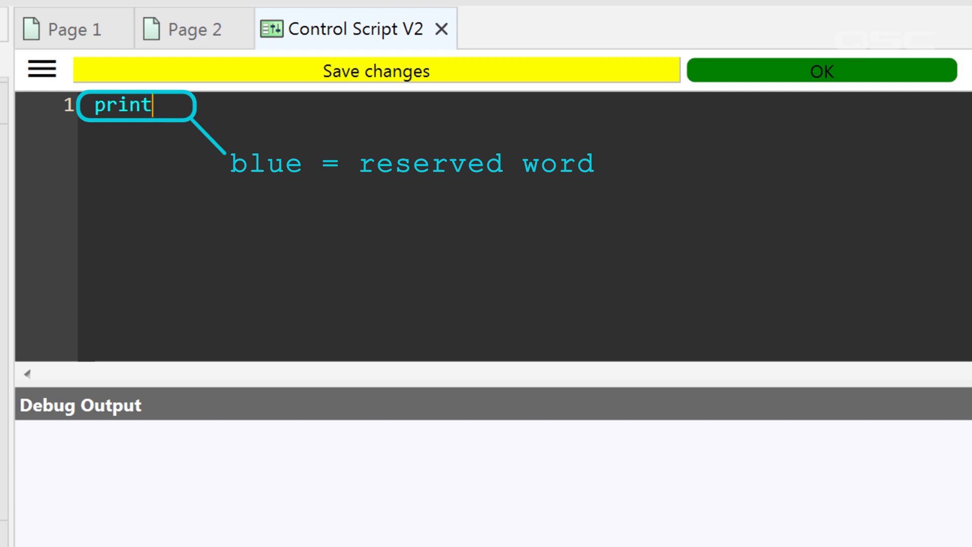
pyautogui.write('("Hello")')
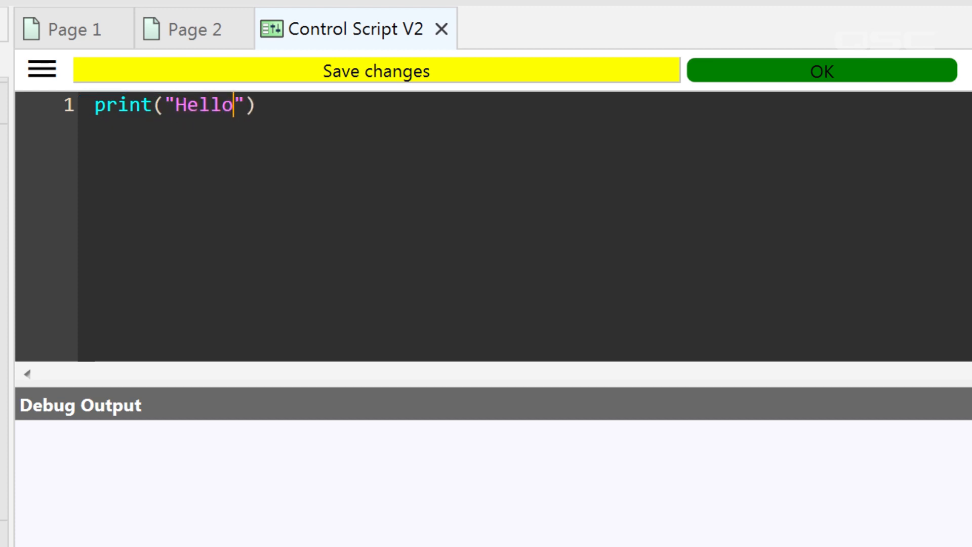
pyautogui.write('World')
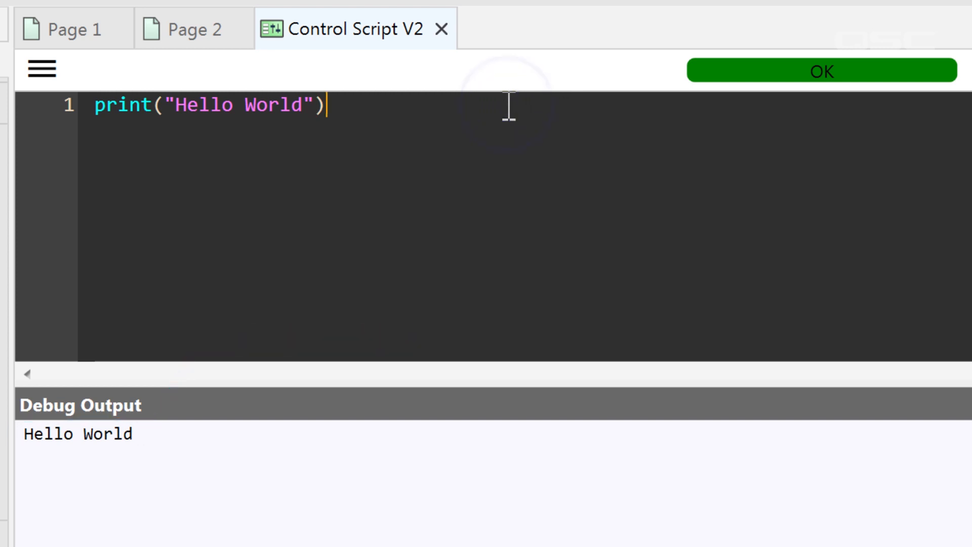
pyautogui.write('x=1+1')
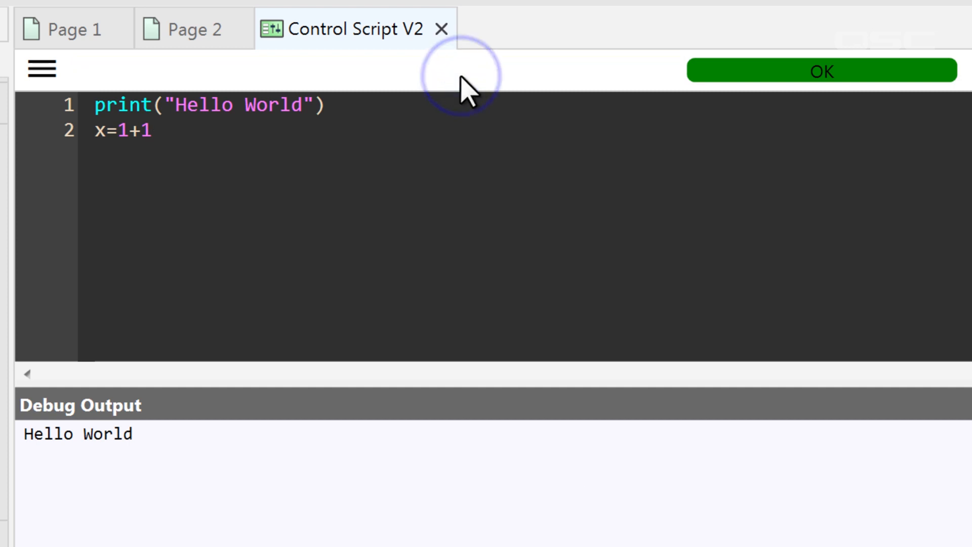
# Step: Add a print() statement on the second script line
pyautogui.write('print()')
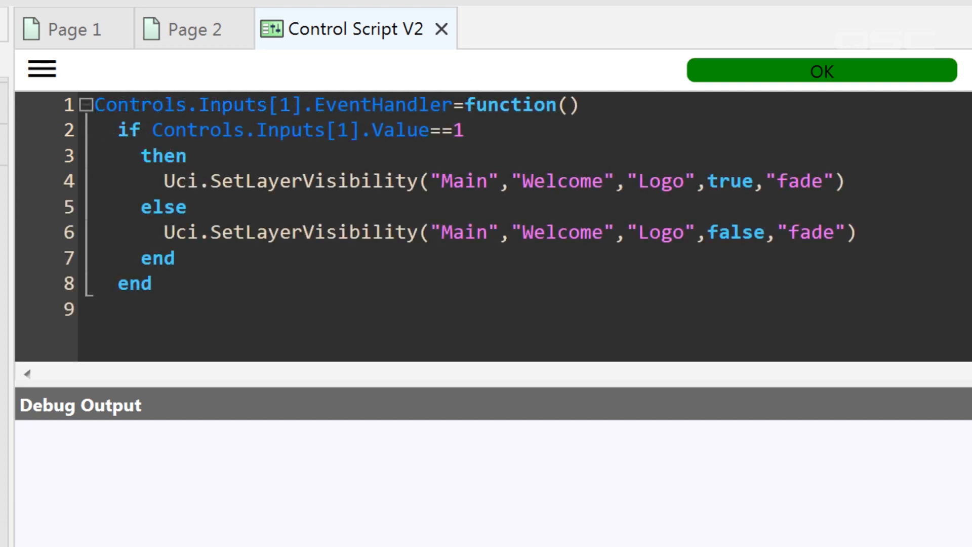
# Step: Insert print("Logo on Screen") after the then statement and save the script
pyautogui.click(186, 156)
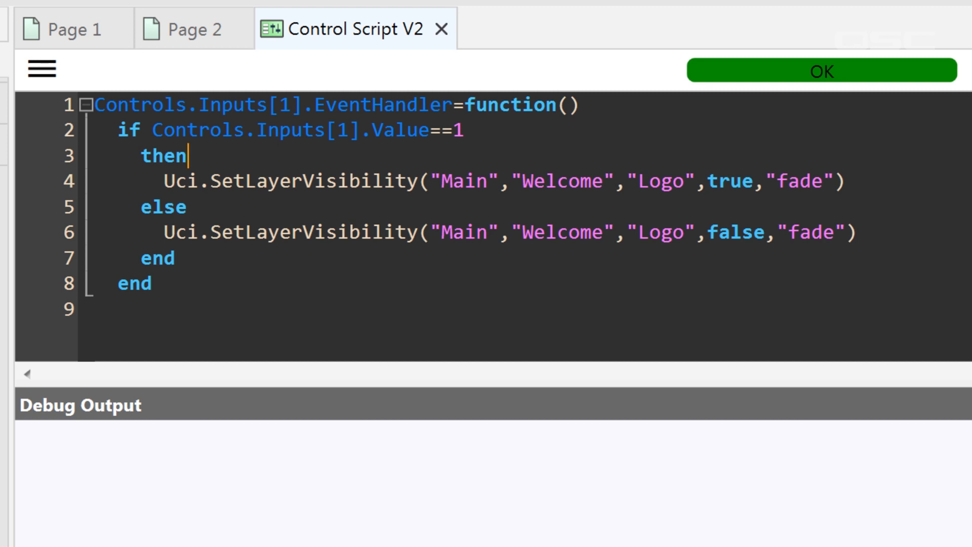
pyautogui.write('print()')
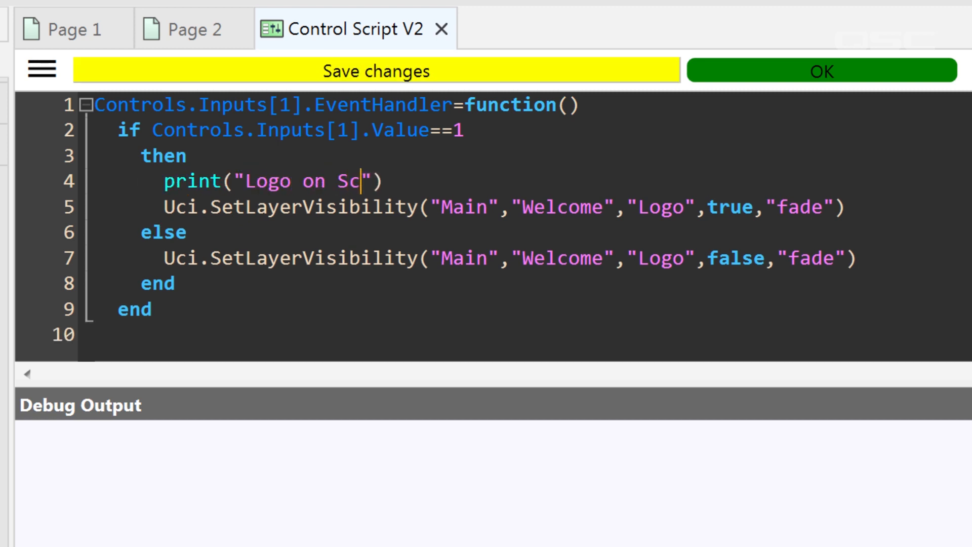
pyautogui.write('reen')
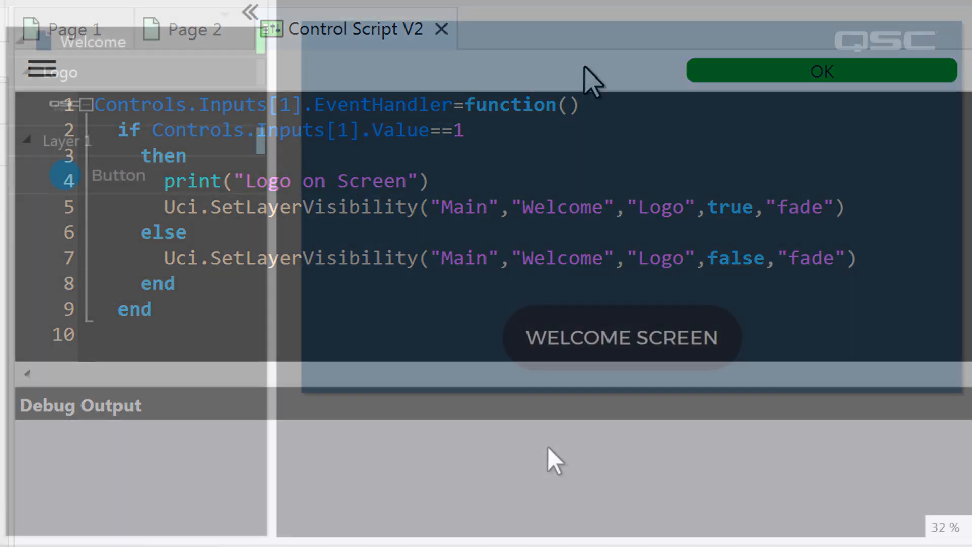
pyautogui.click(818, 71)
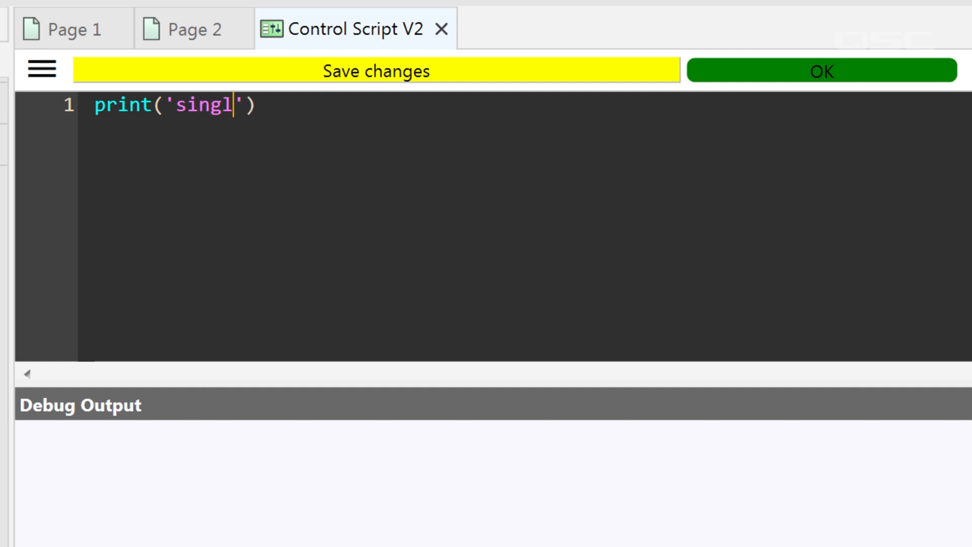
# Step: Print 'single quotes' and "double quotes" strings, then print Controls.Inputs[1].Value showing 1.0
pyautogui.write("e quotes')")
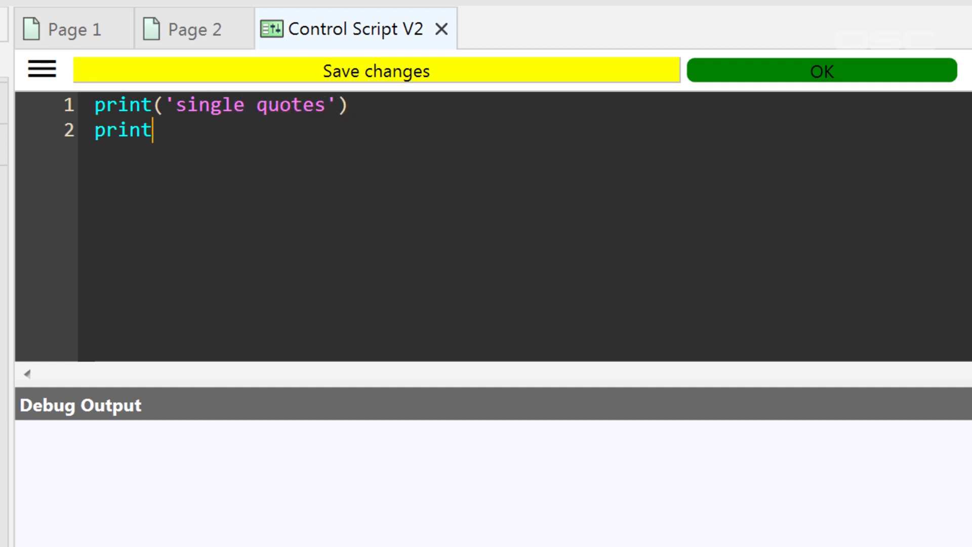
pyautogui.write('("double quotes")')
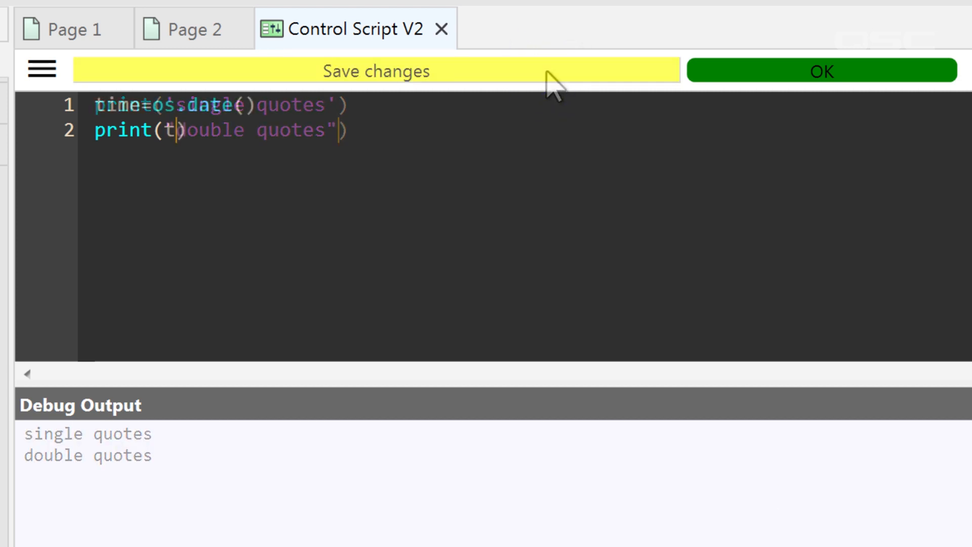
pyautogui.click(375, 71)
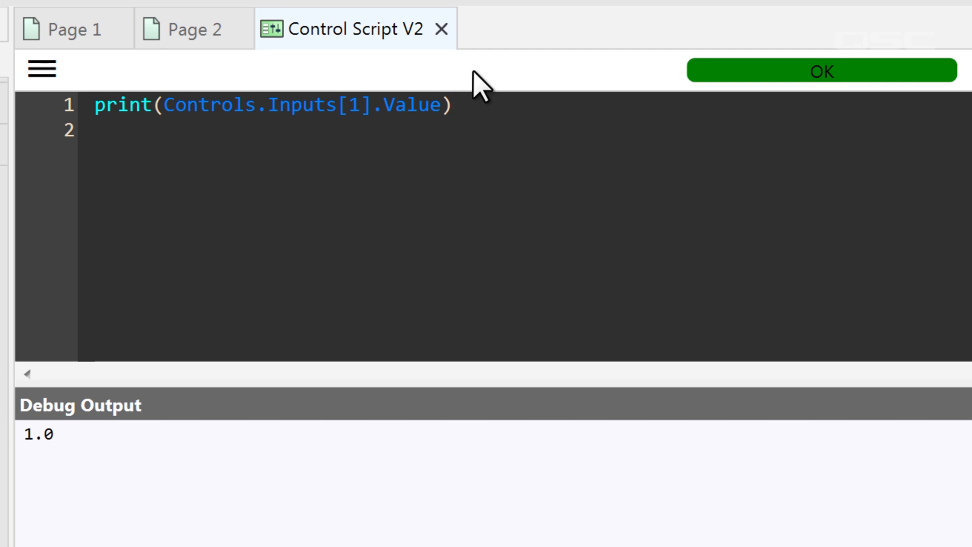
pyautogui.click(822, 71)
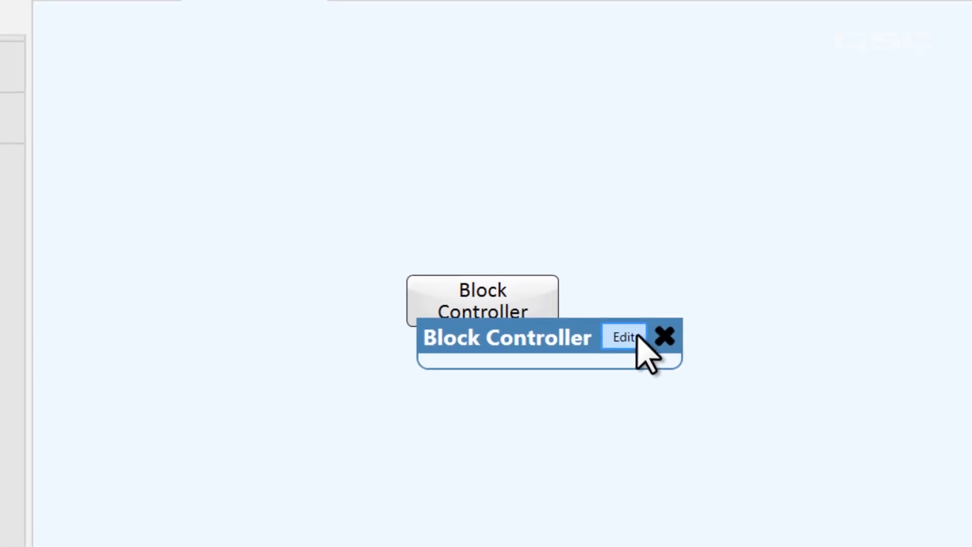
# Step: Place a System debug print block with text Hello World in the Block Controller and save it
pyautogui.click(624, 338)
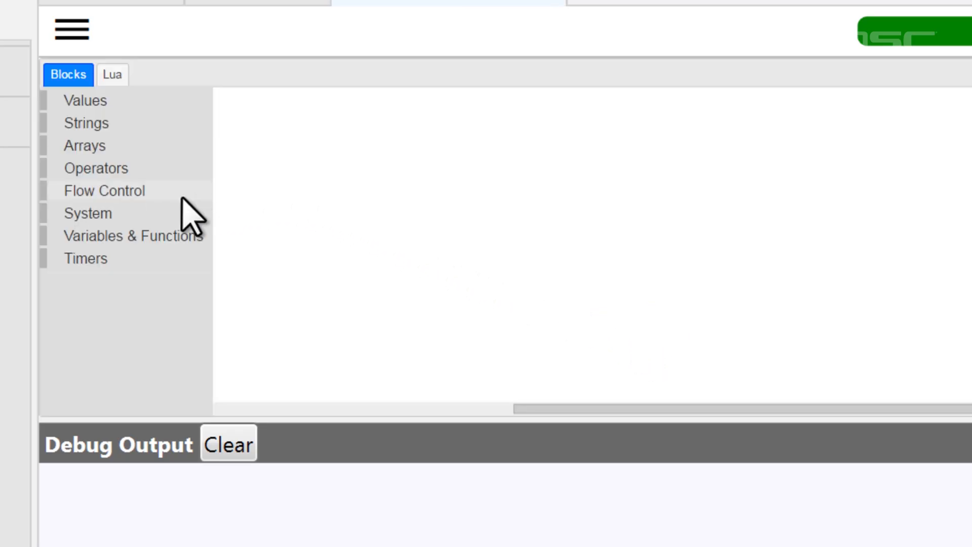
pyautogui.click(87, 212)
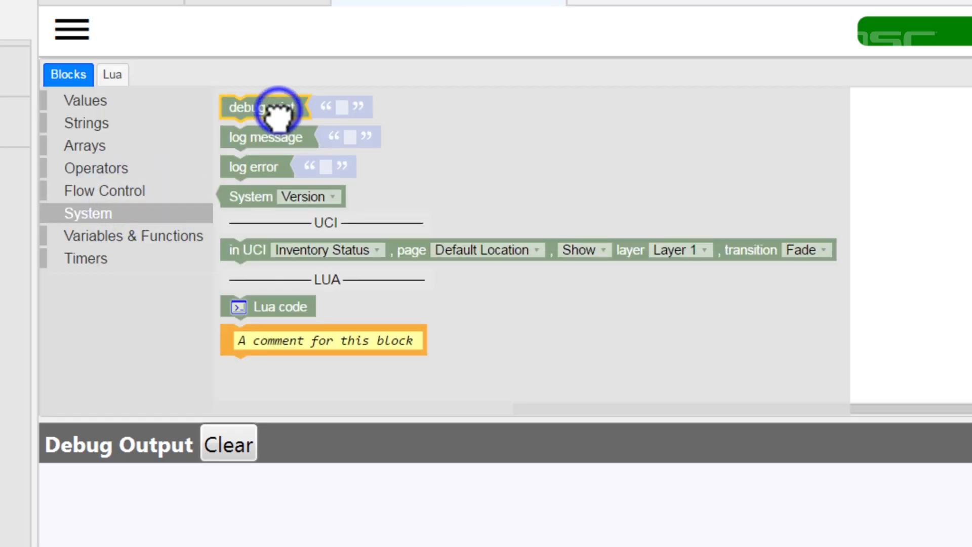
pyautogui.moveTo(280, 106); pyautogui.dragTo(335, 169)
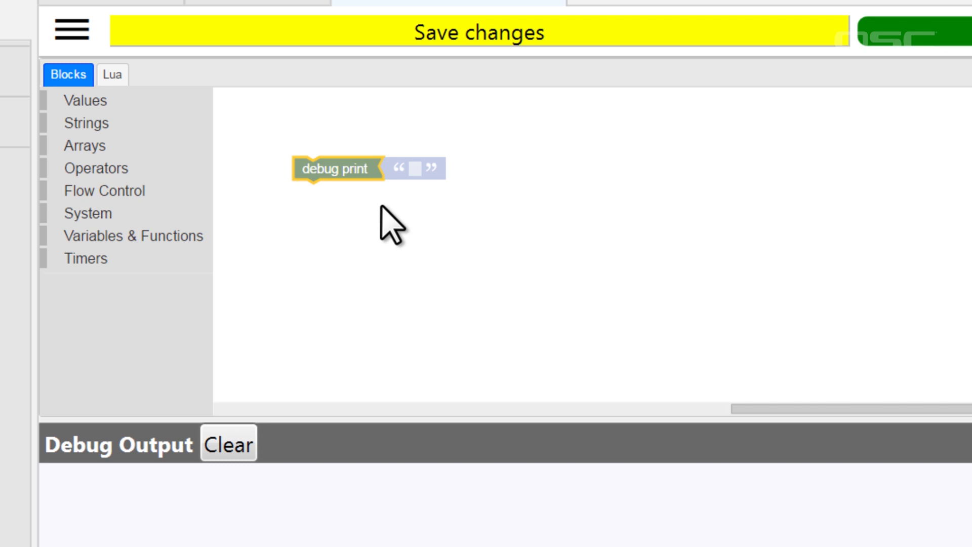
pyautogui.click(414, 170)
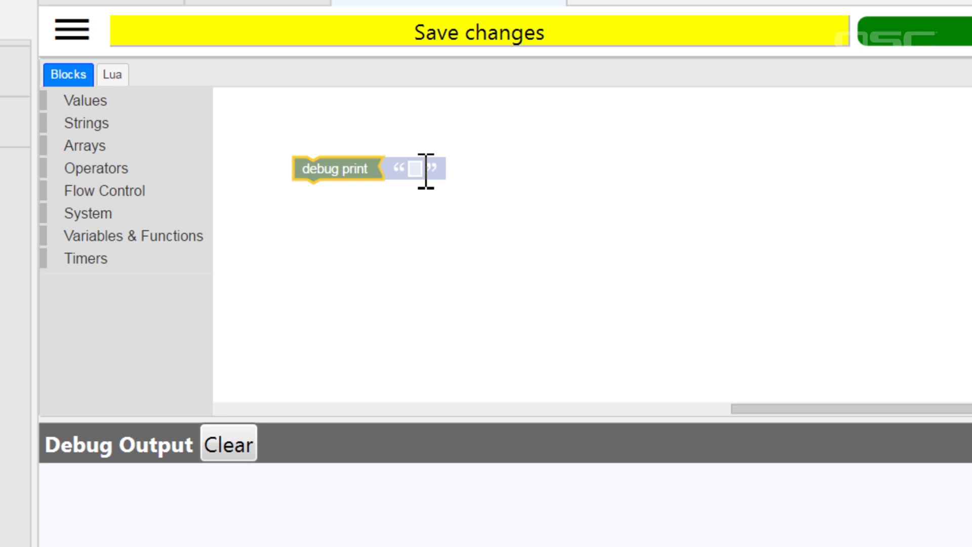
pyautogui.write('Hello World')
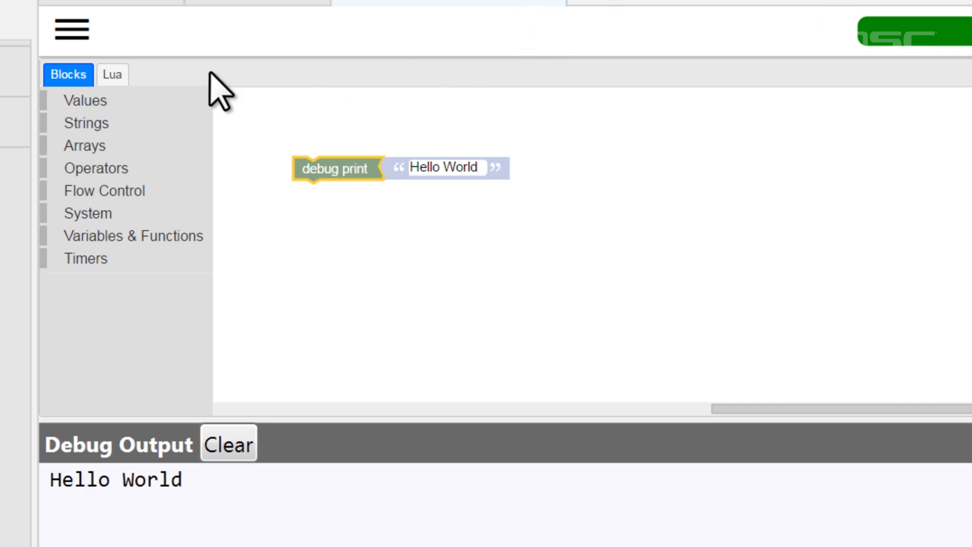
pyautogui.click(112, 75)
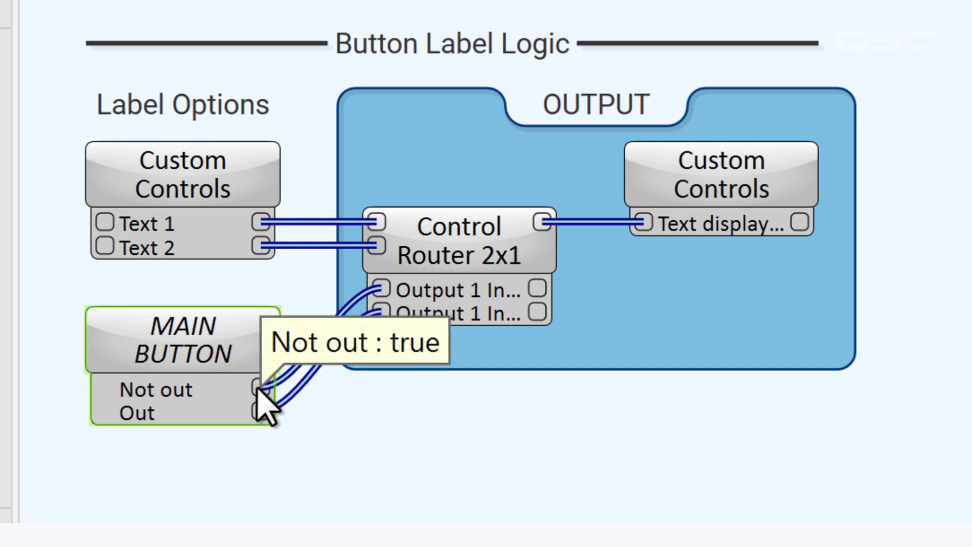
pyautogui.moveTo(263, 428)
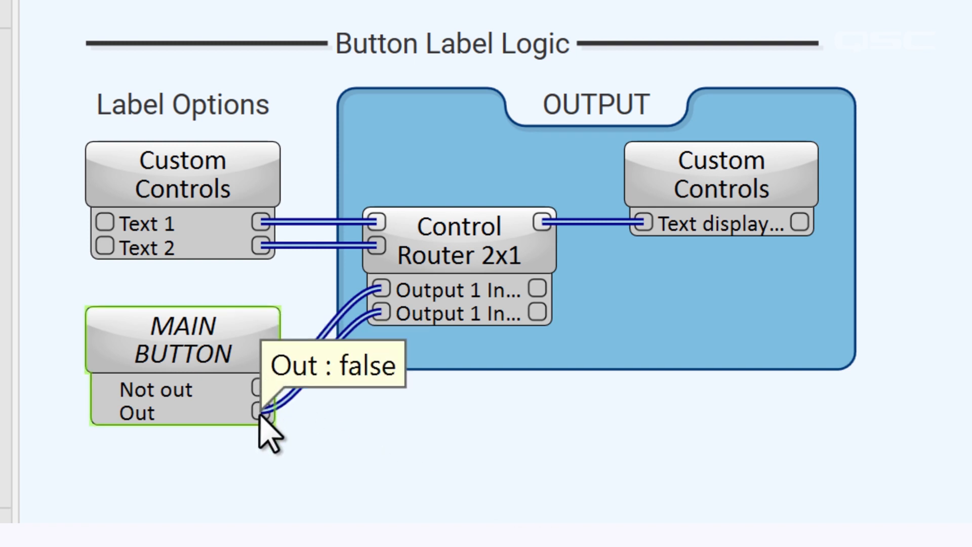